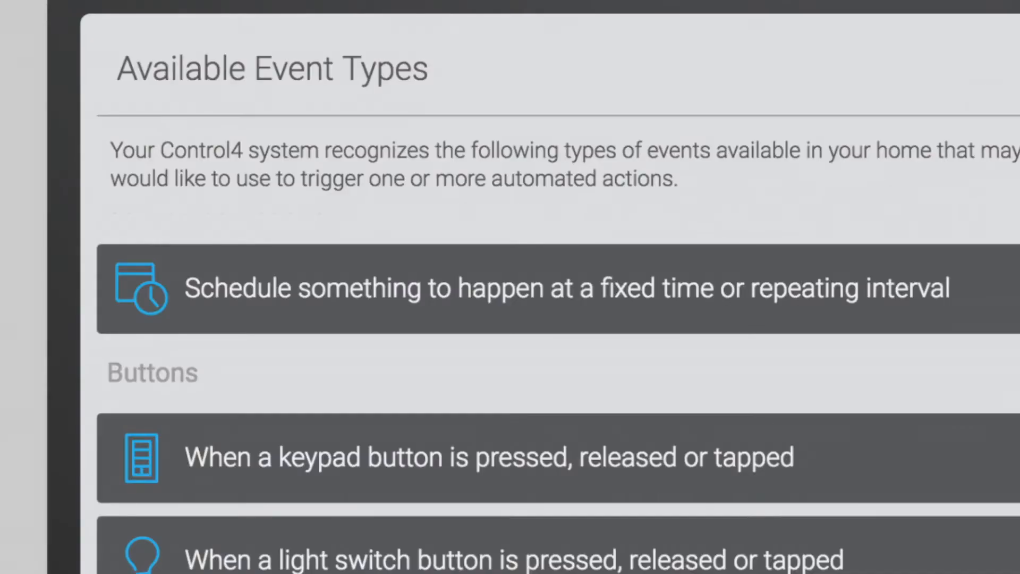
Get past the When>>Then welcome screen to the My Programming list of room-grouped automations
scroll(down, 3)
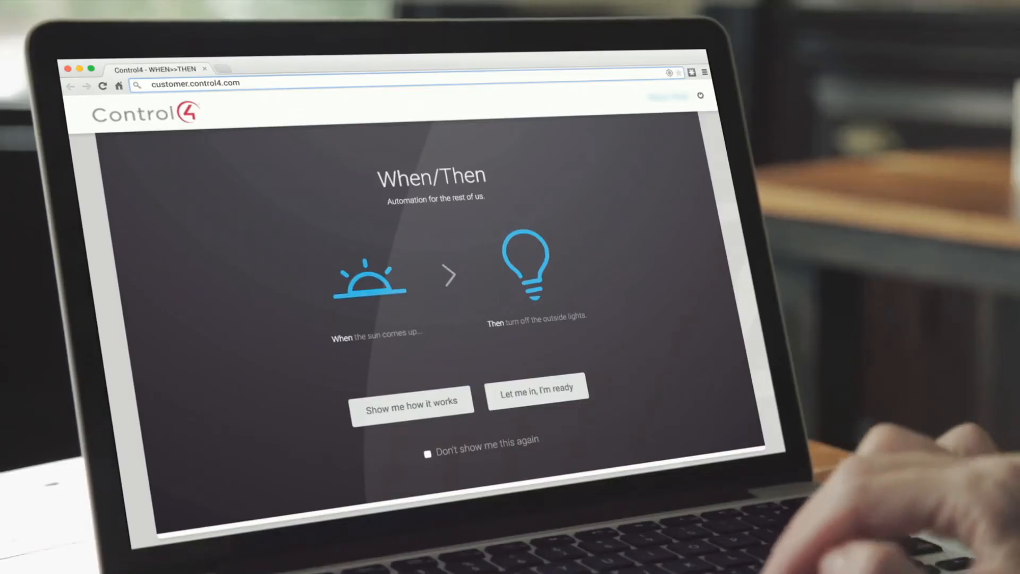
click(537, 393)
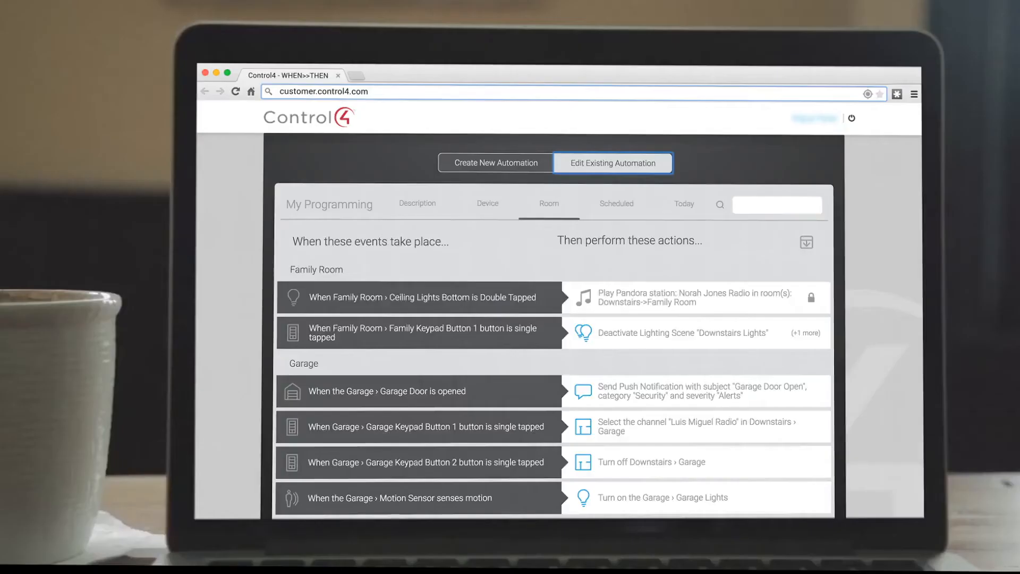